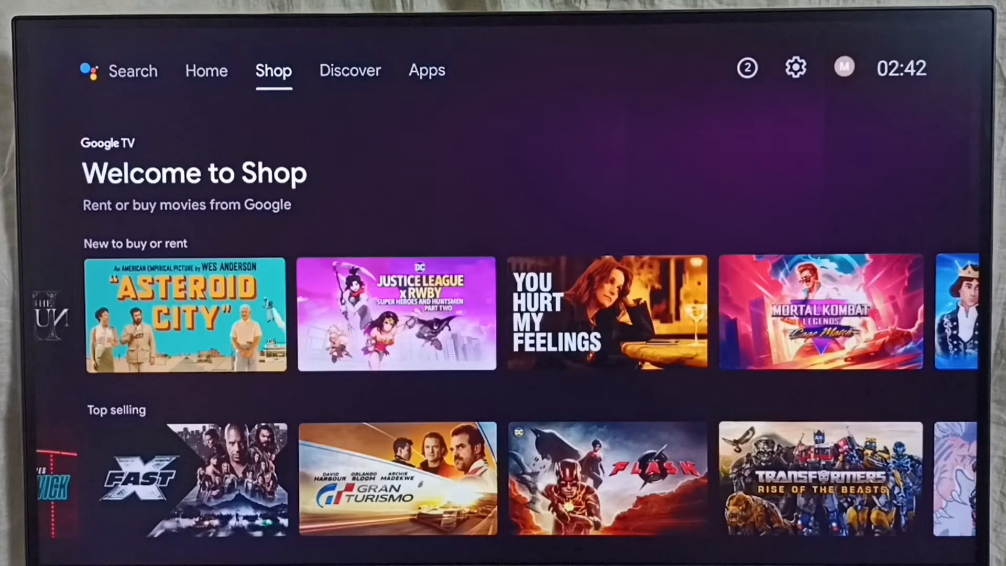
Step: Switch the Home screen from the Shop page to the installed Apps page
{"action": "left_click", "coordinate": [427, 70]}
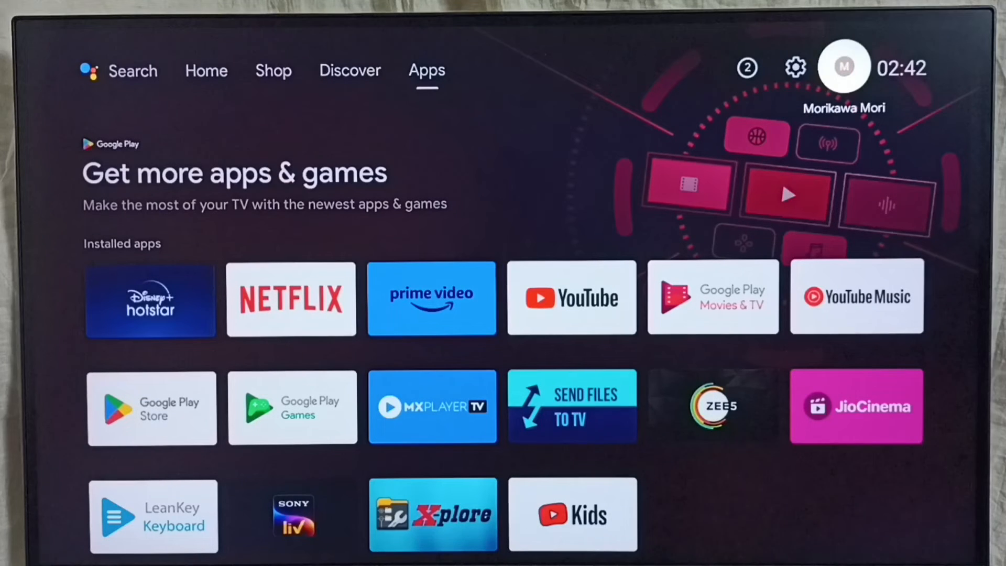
{"action": "mouse_move", "coordinate": [796, 66]}
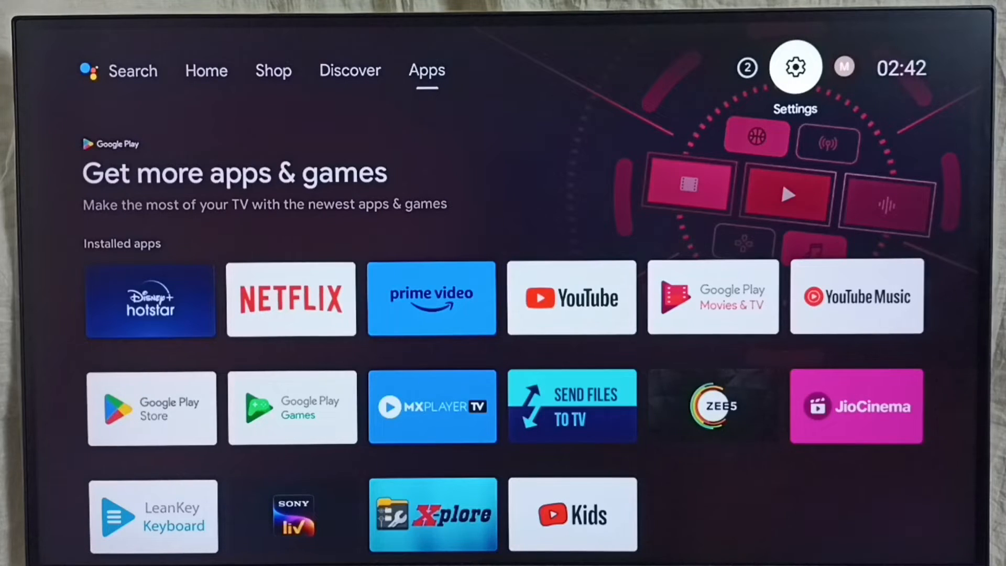
Step: Go through Settings > Device Preferences > About and start the System update check
{"action": "left_click", "coordinate": [796, 66]}
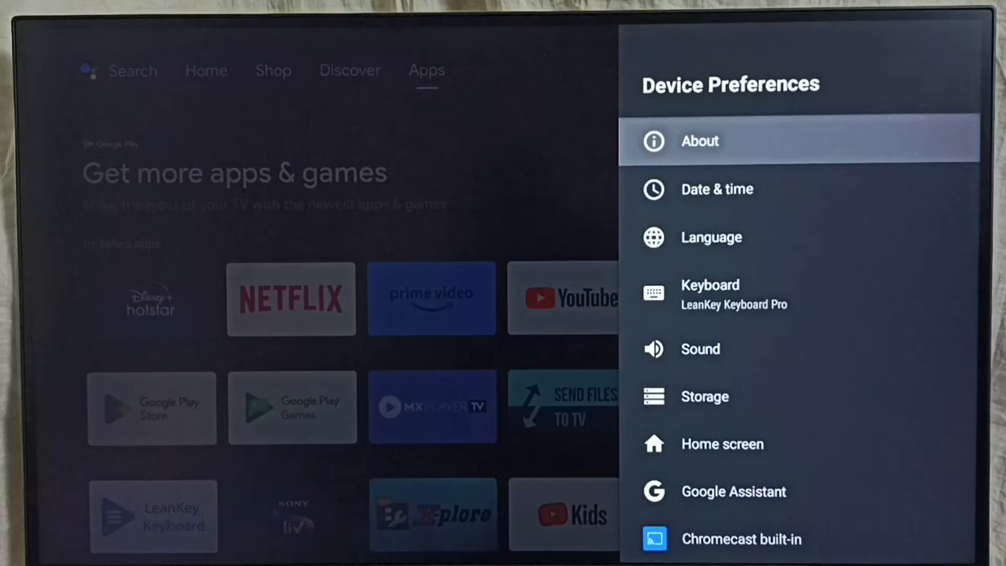
{"action": "left_click", "coordinate": [700, 142]}
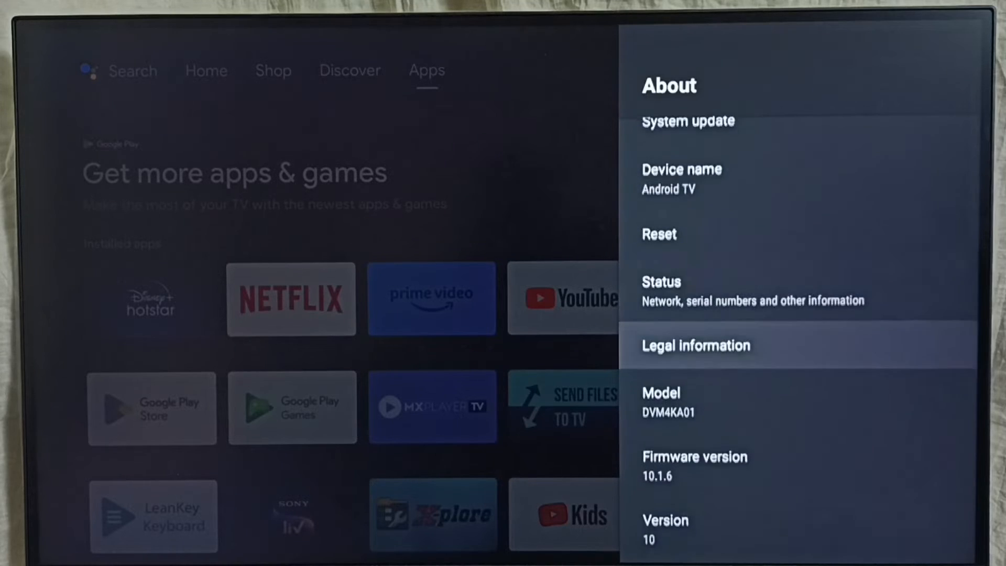
{"action": "scroll", "scroll_direction": "down", "scroll_amount": 3}
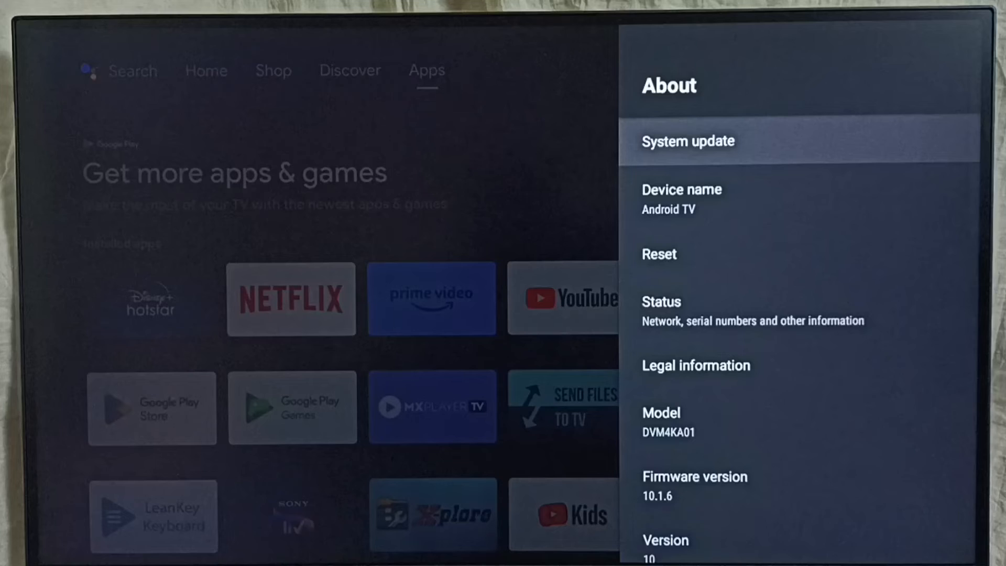
{"action": "left_click", "coordinate": [687, 140]}
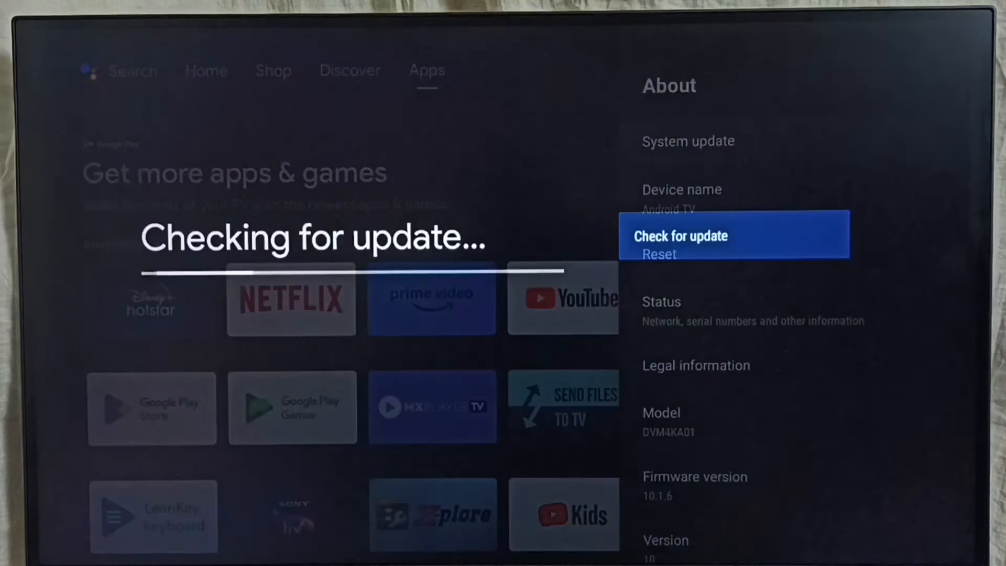